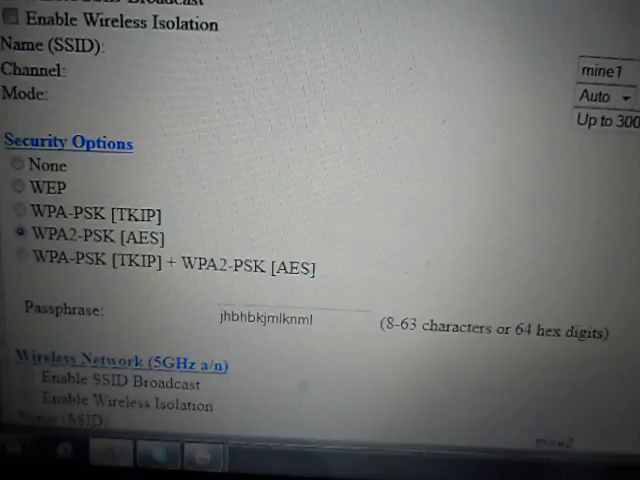
pyautogui.scroll(3)
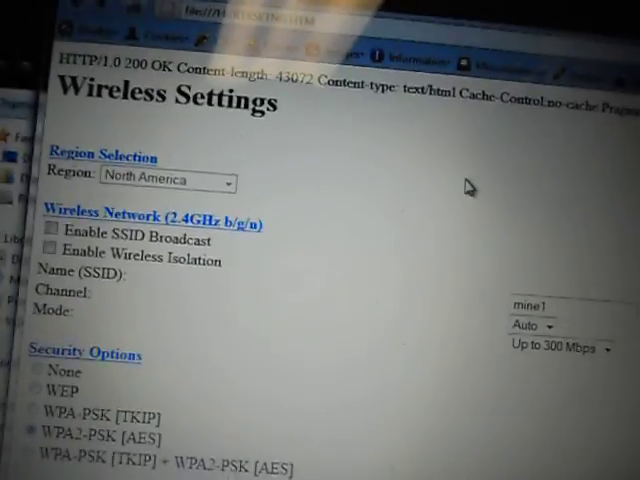
pyautogui.scroll(-3)
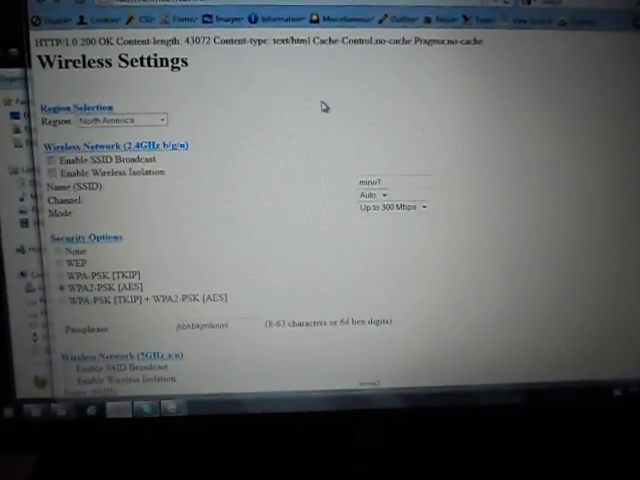